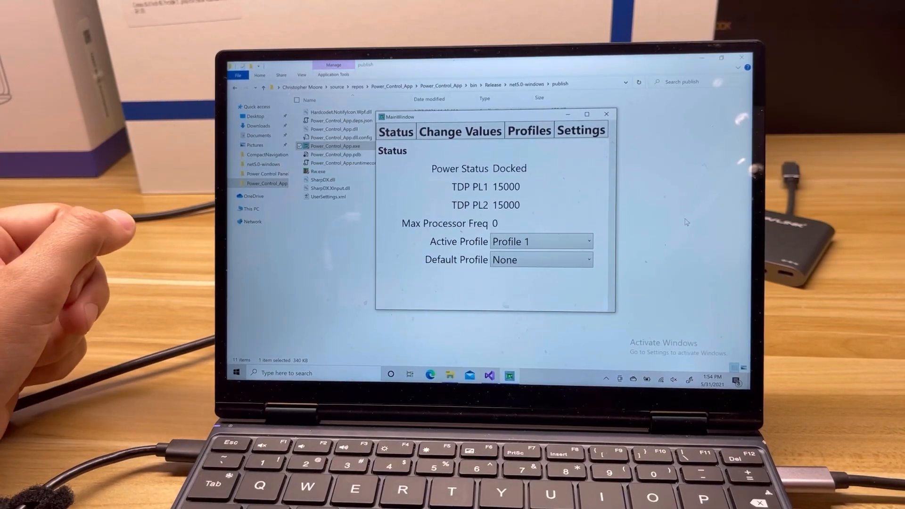
- Move the status window aside to see docked power, 15000 TDP limits and no active profile
drag(490, 117, 531, 91)
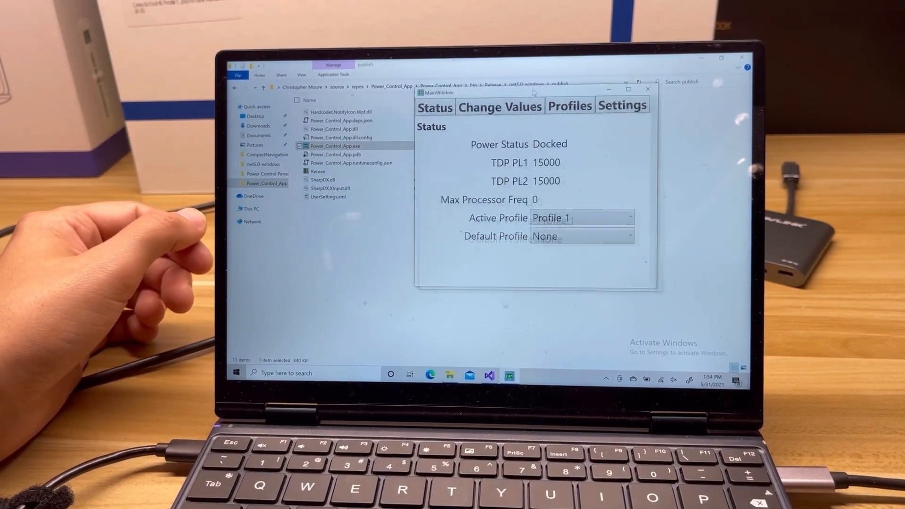
drag(536, 92, 481, 104)
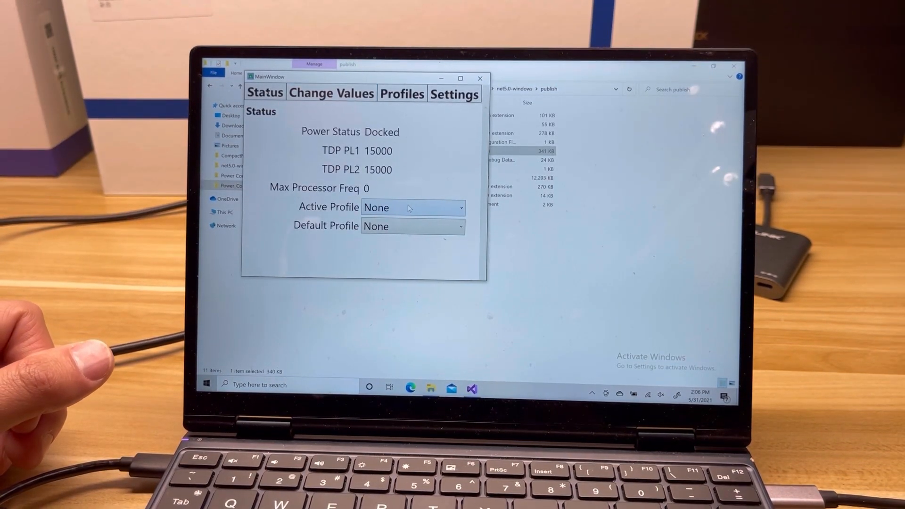
- Make Profile 1 the active profile from the Status dropdown
click(413, 206)
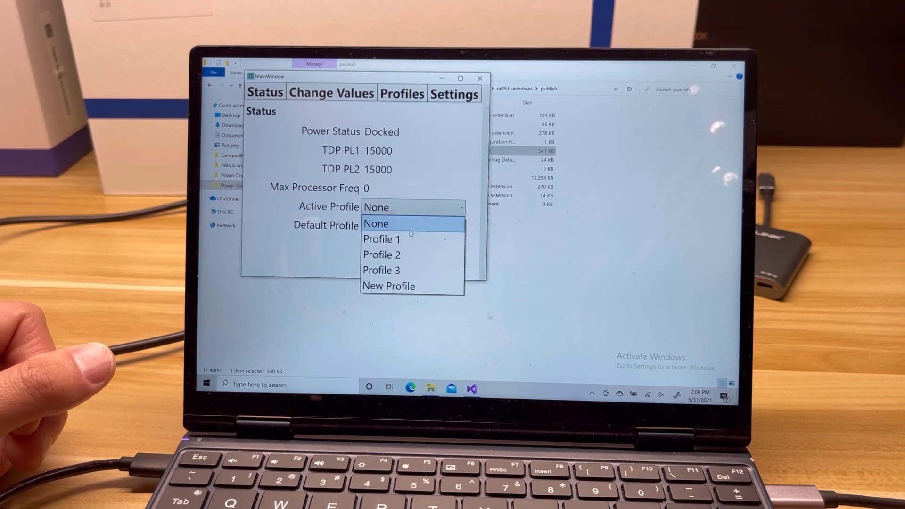
click(381, 240)
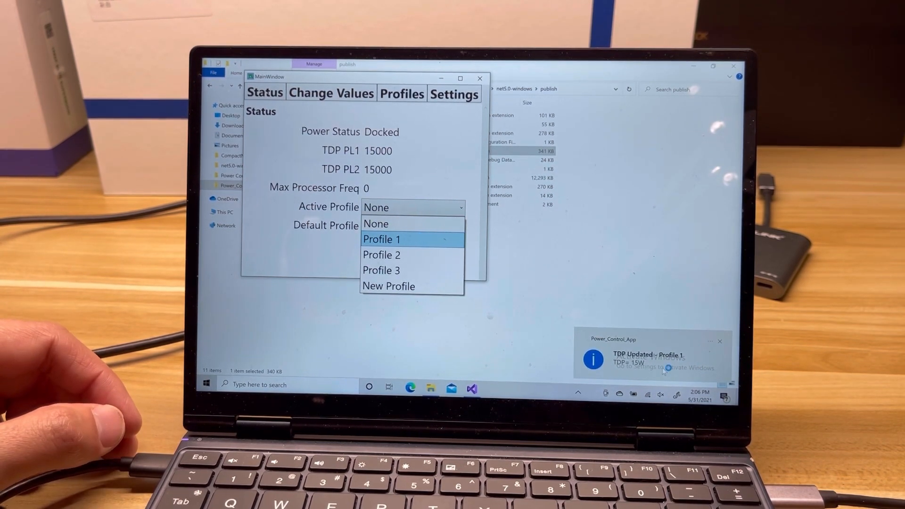
click(380, 239)
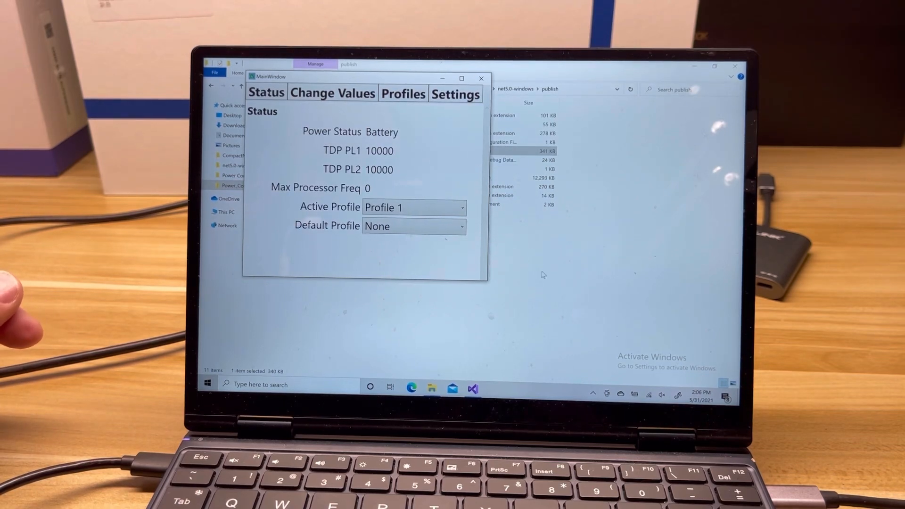
mouse_move(591, 314)
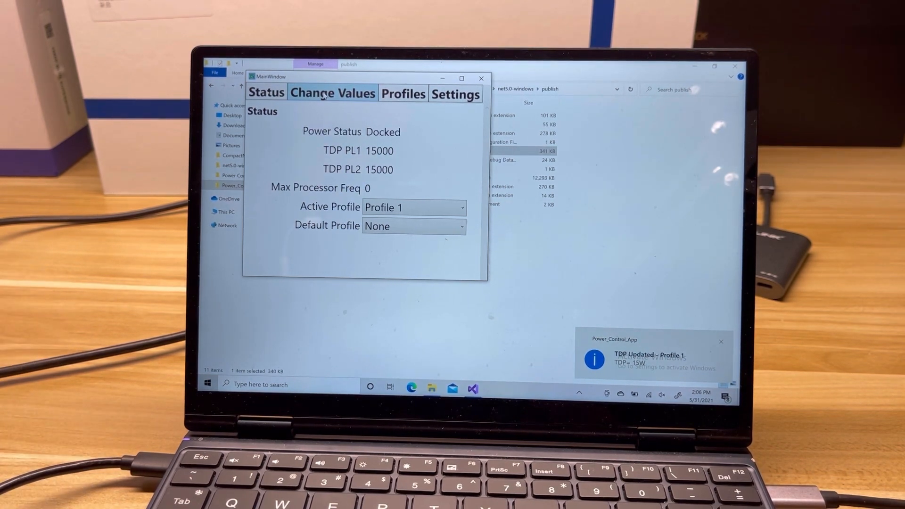
- Apply manual TDP limits of 10000 for PL1 and 10500 for PL2, then return to Status
click(721, 341)
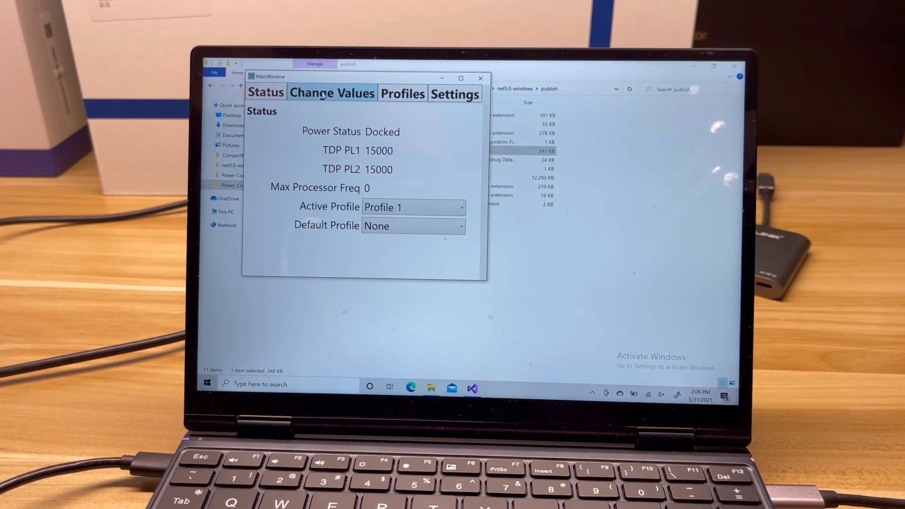
click(331, 93)
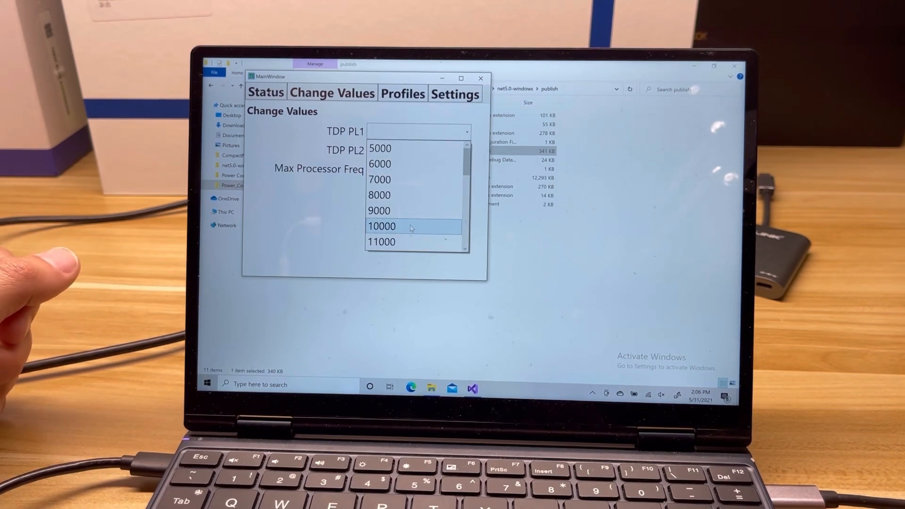
click(382, 226)
text(100)
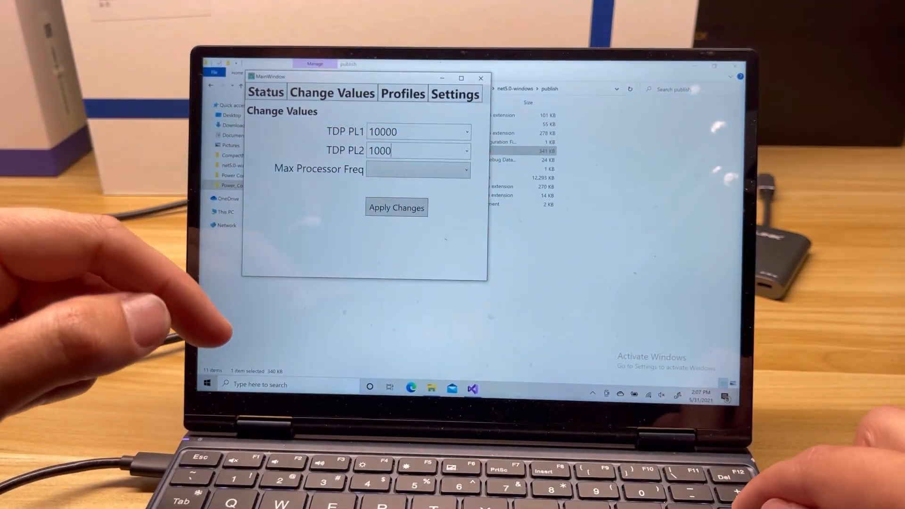
text(0500)
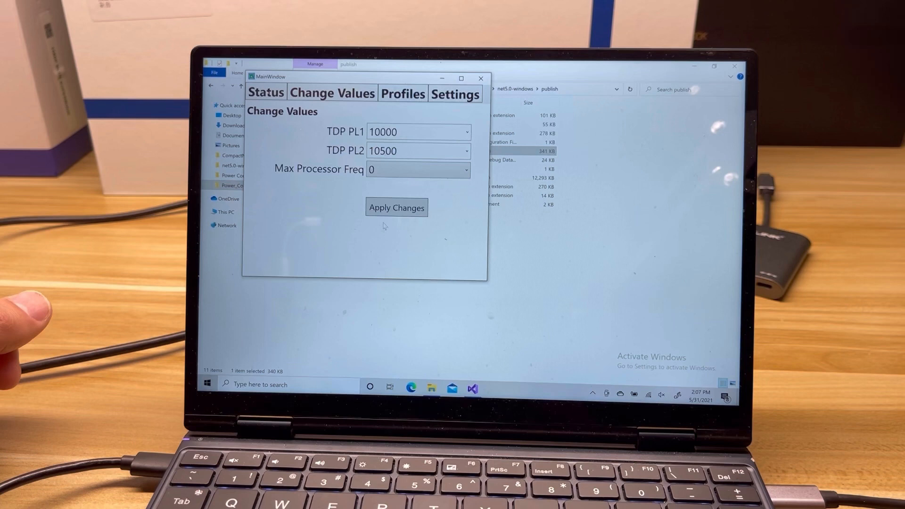
click(396, 207)
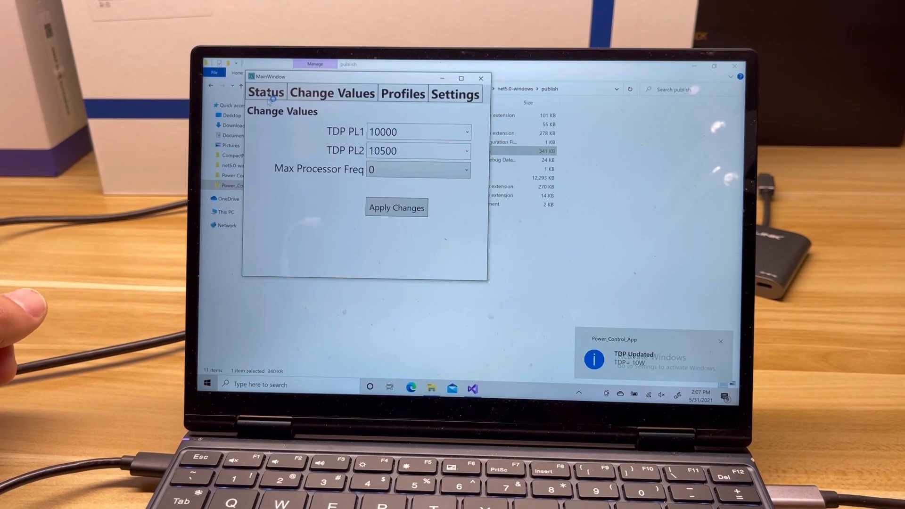
click(265, 93)
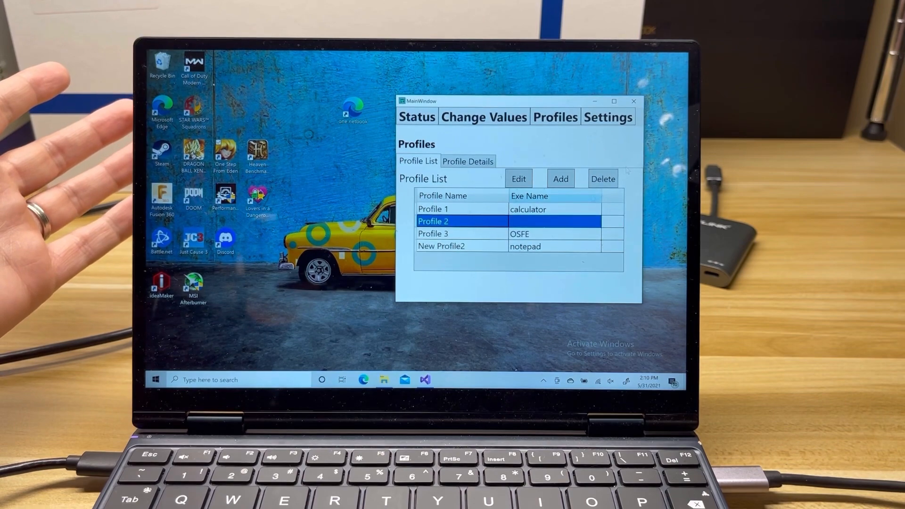
- Add a new profile to the list and delete it again
click(559, 179)
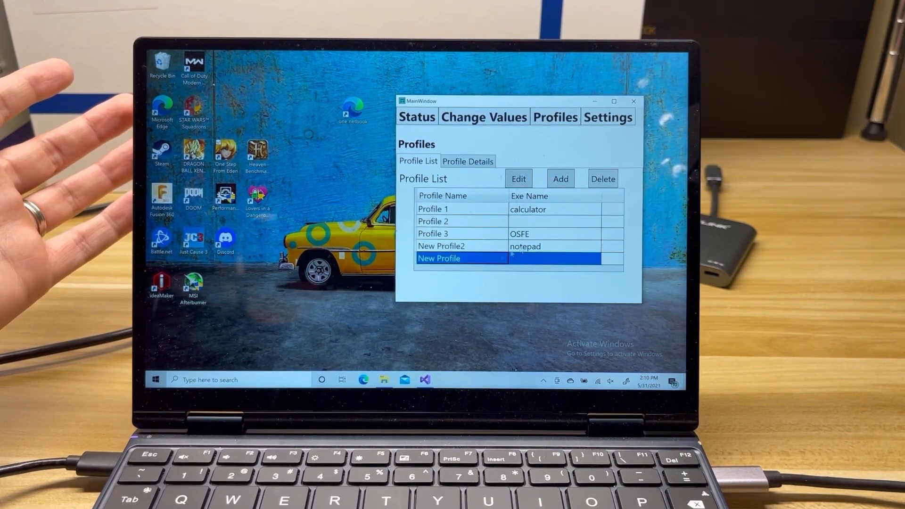
click(604, 179)
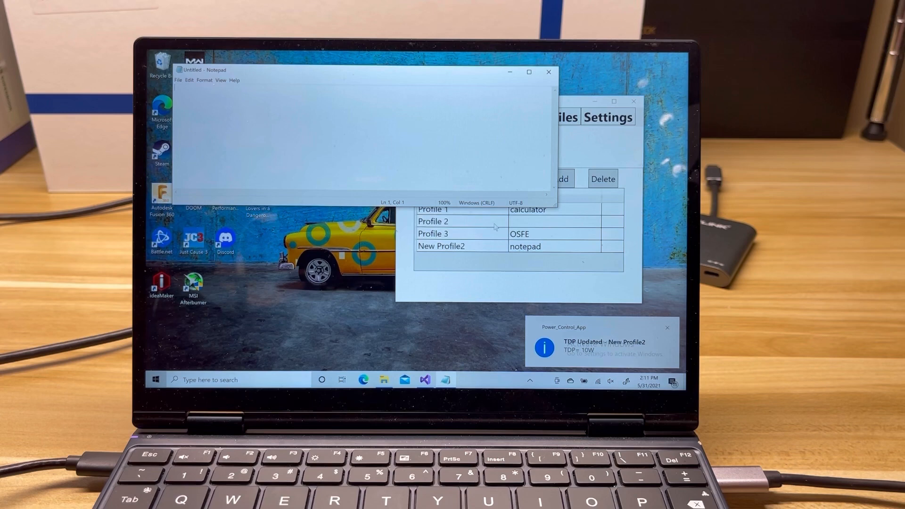
mouse_move(548, 71)
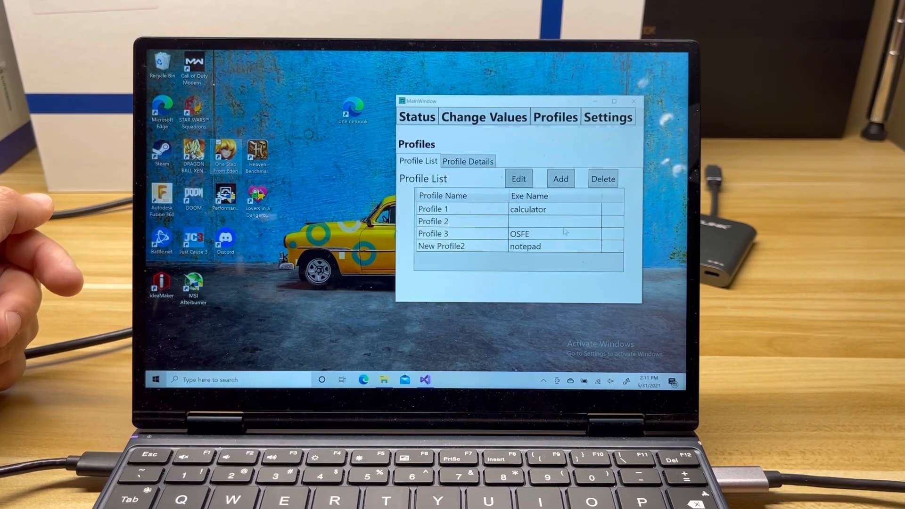
mouse_move(536, 229)
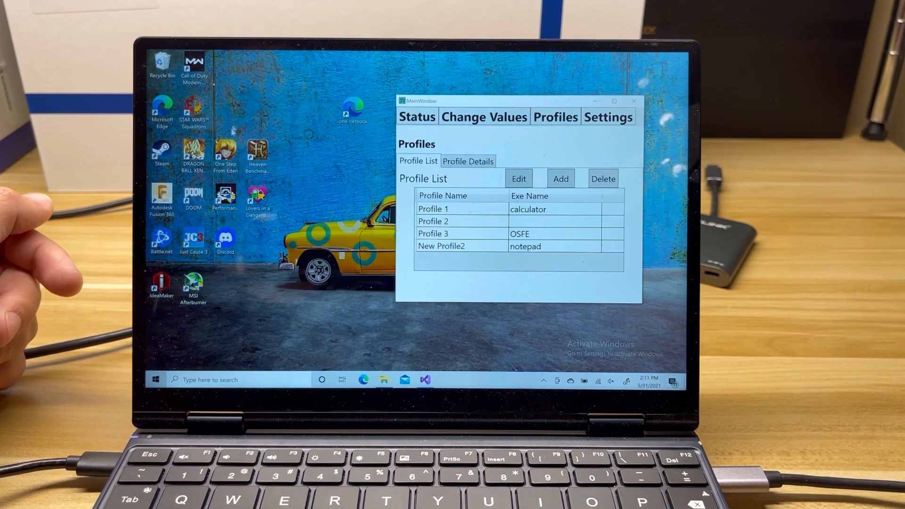
mouse_move(333, 196)
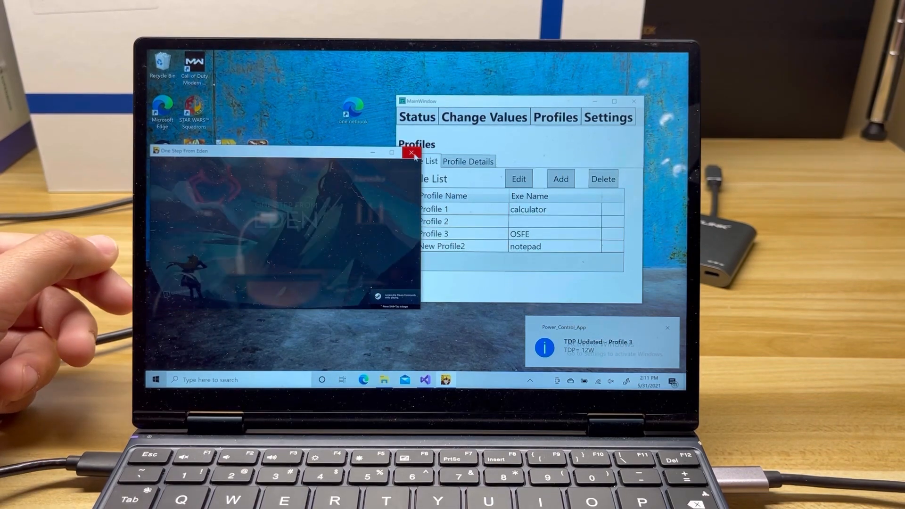
- Close the One Step From Eden window after its Profile 3 12W notification
click(410, 154)
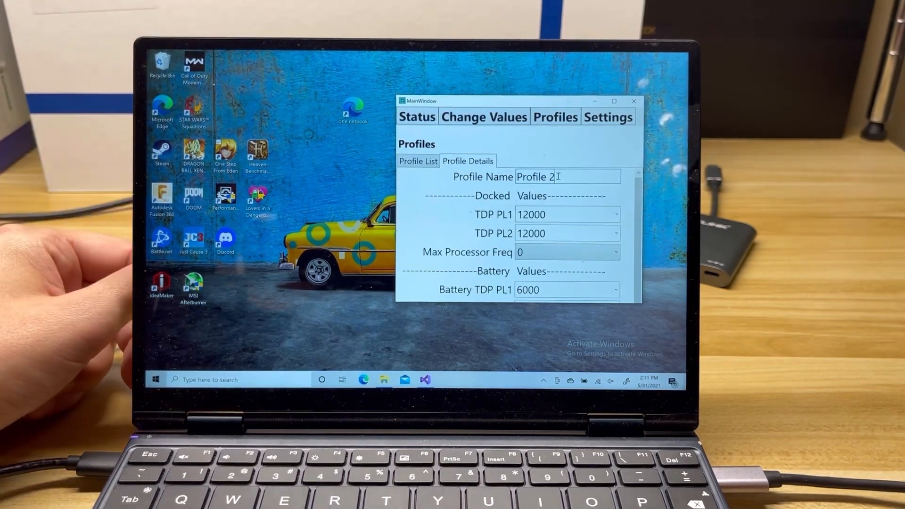
- Clear Profile 2's linked executable and save the profile
scroll(down, 3)
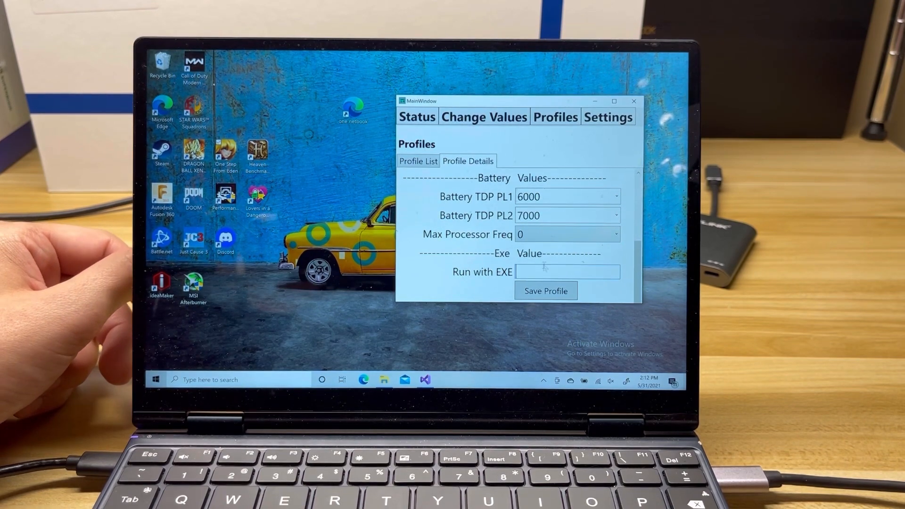
text(c)
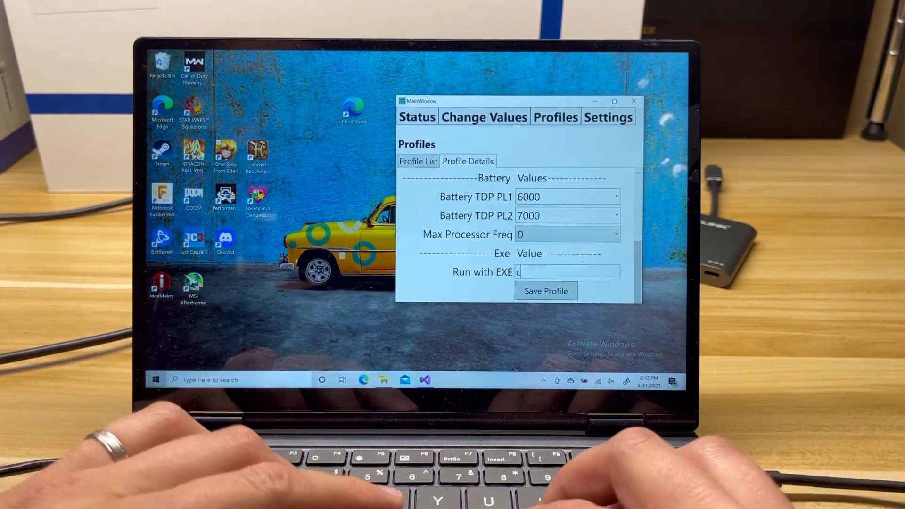
text(alculator)
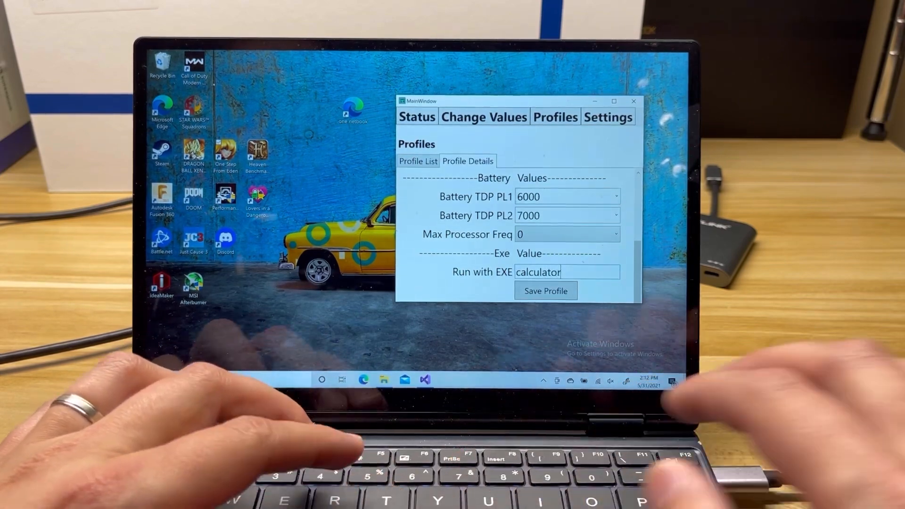
click(417, 160)
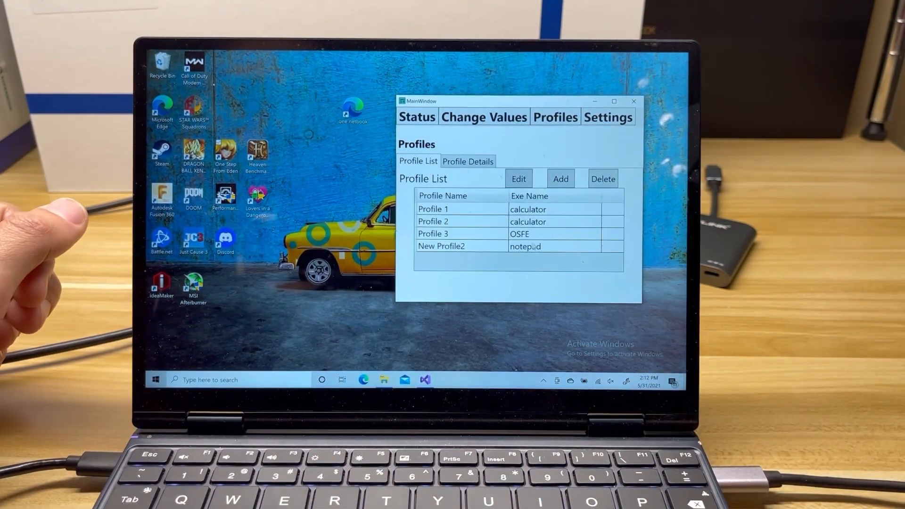
click(468, 161)
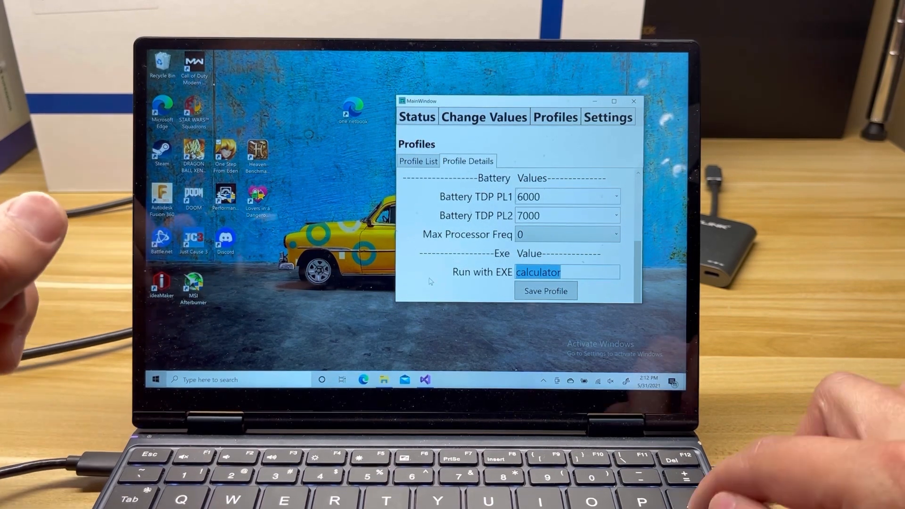
click(418, 160)
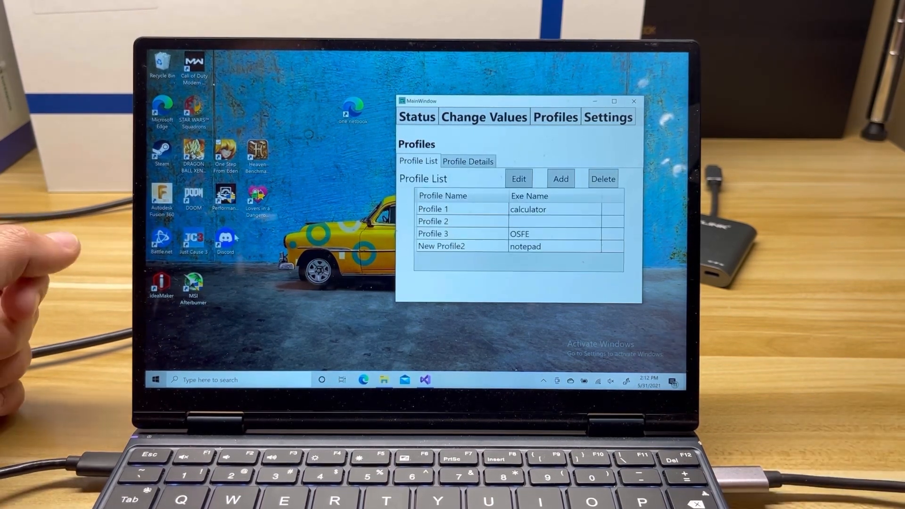
- Launch Calculator from Windows search so Profile 1 applies at 15 W
text(calculator)
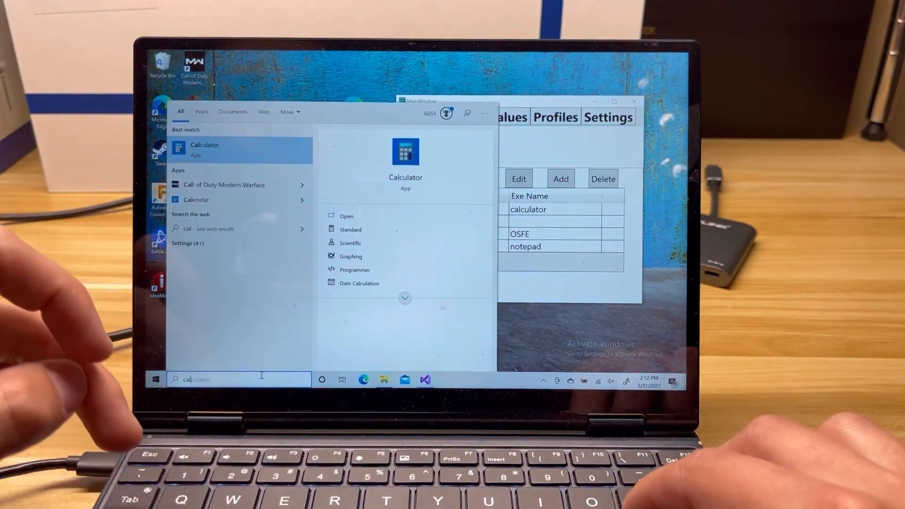
click(204, 149)
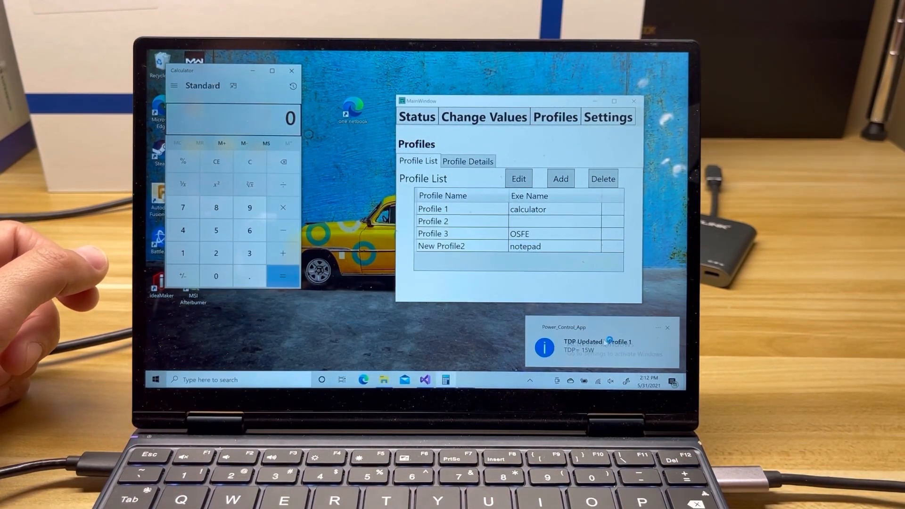
click(606, 117)
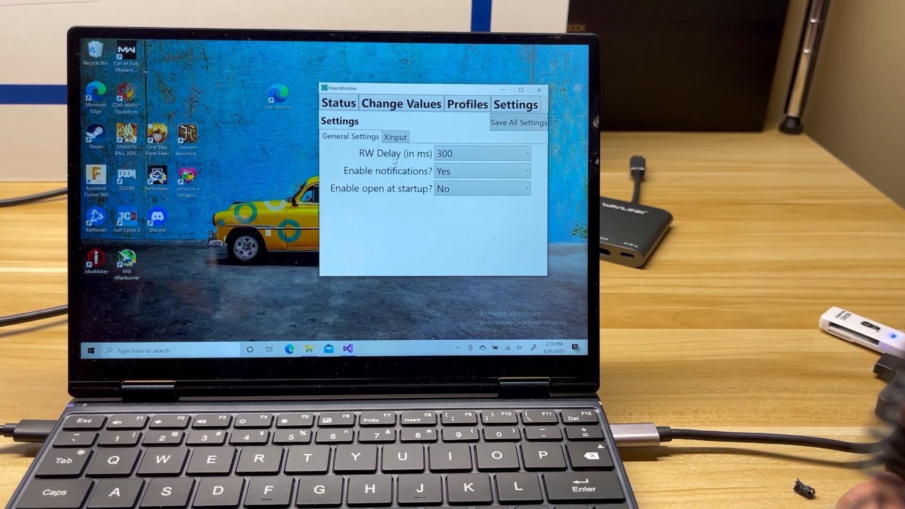
- Set the RW delay in General Settings to 200 ms
click(527, 153)
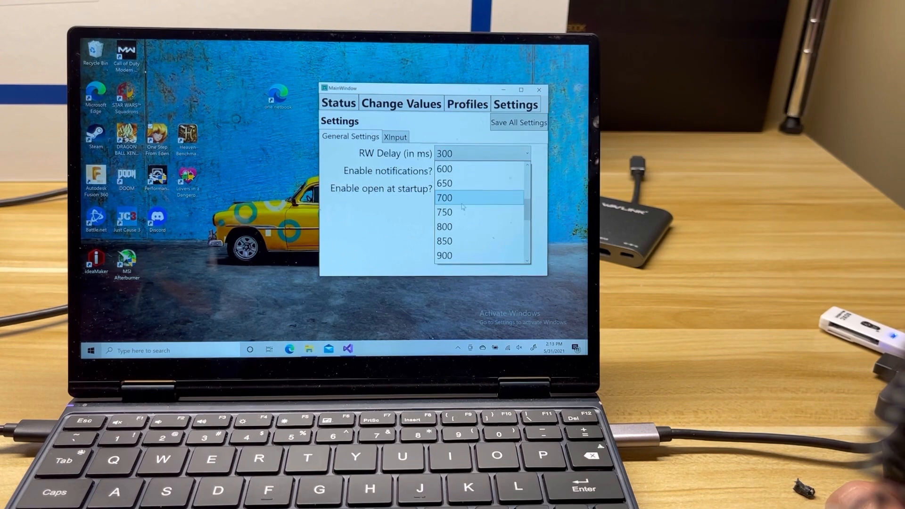
scroll(down, 3)
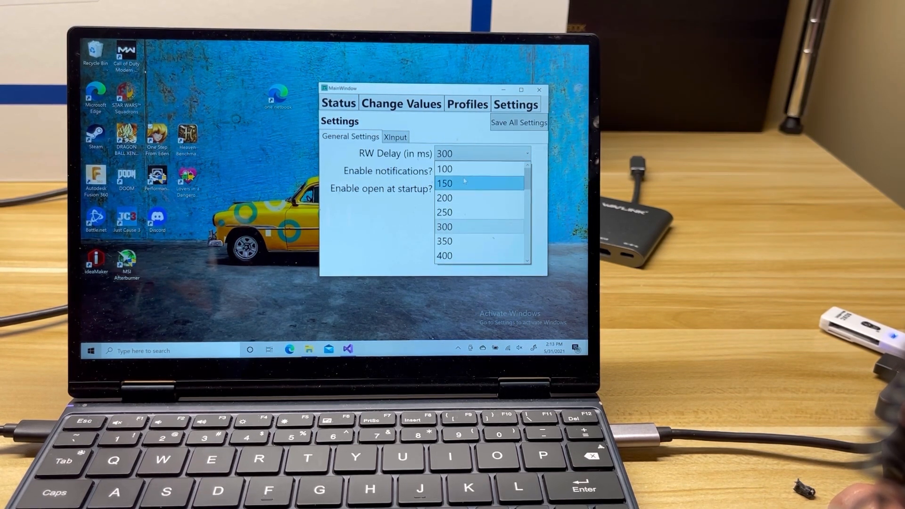
click(463, 198)
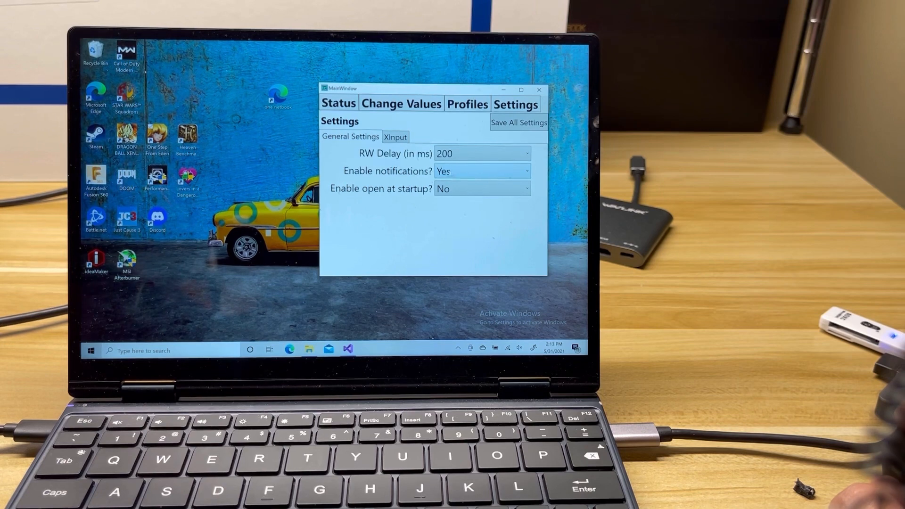
- Disable notifications, keep max processor frequency at 0, check Status, and return to Settings
click(483, 171)
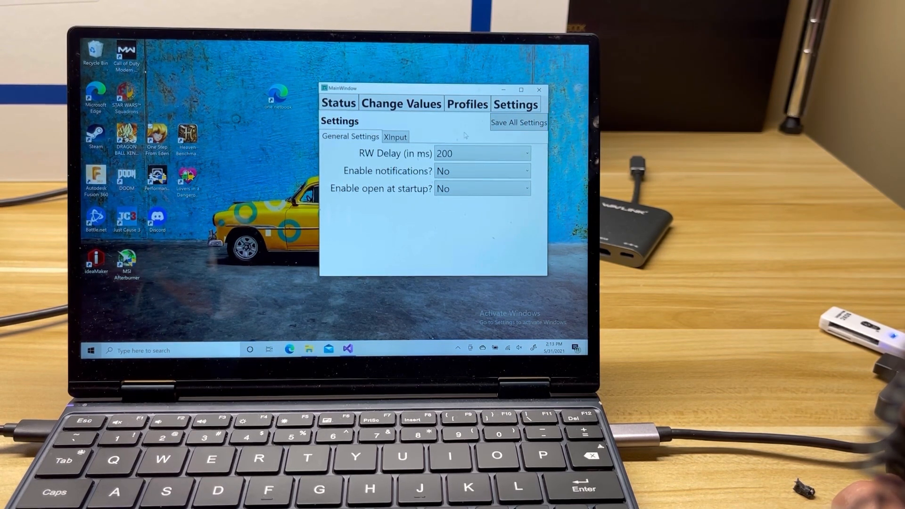
click(401, 104)
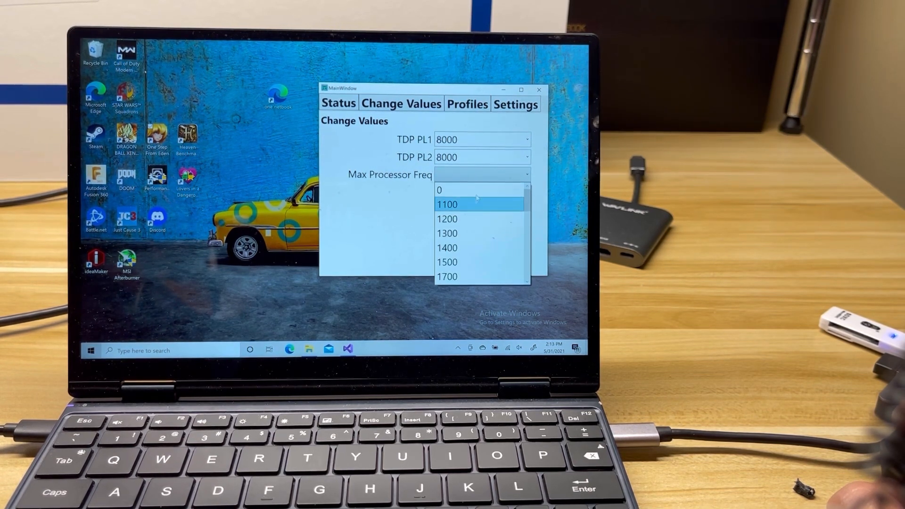
click(451, 189)
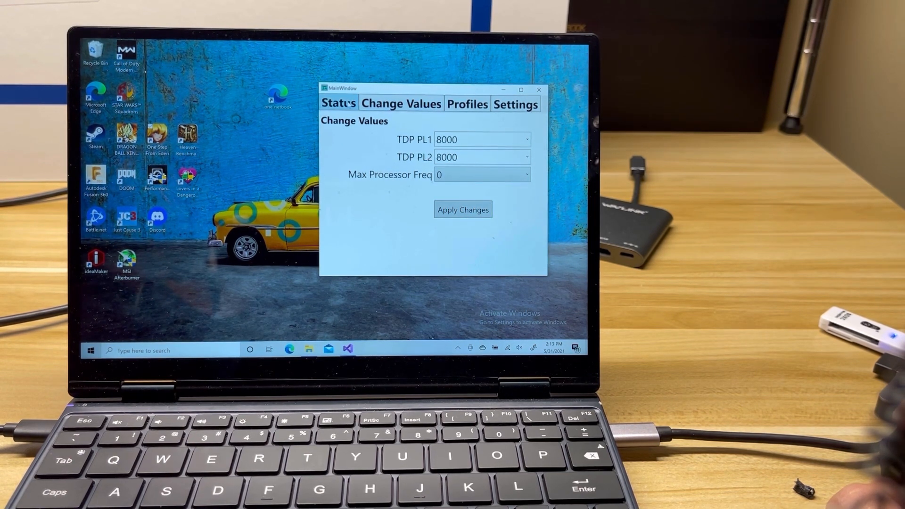
click(338, 103)
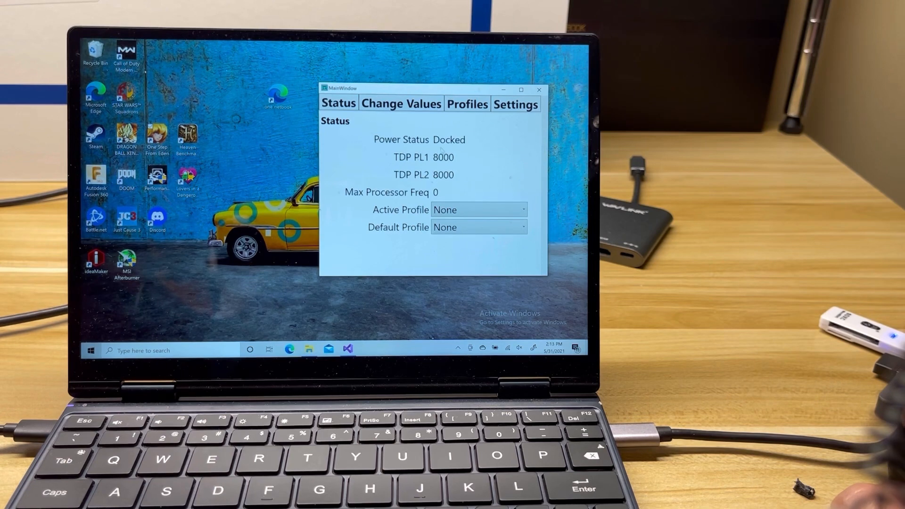
click(516, 103)
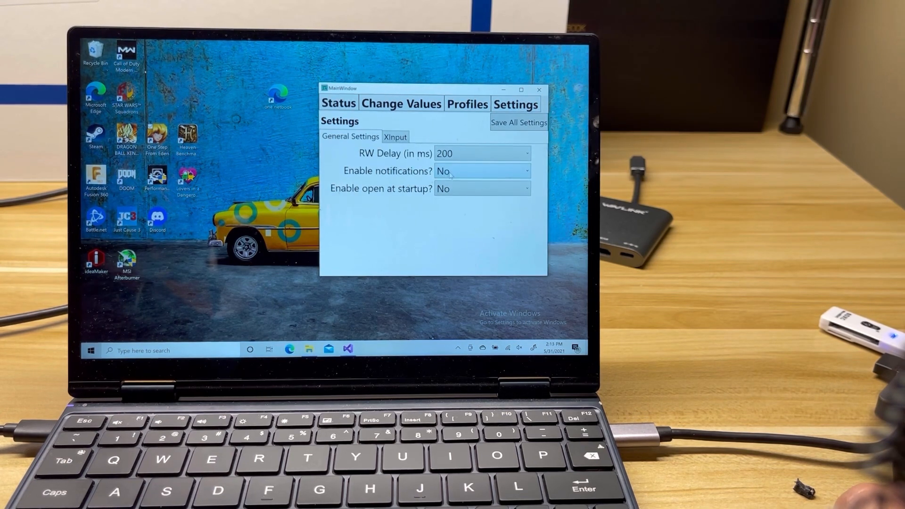
- Switch Enable notifications back to Yes
click(482, 170)
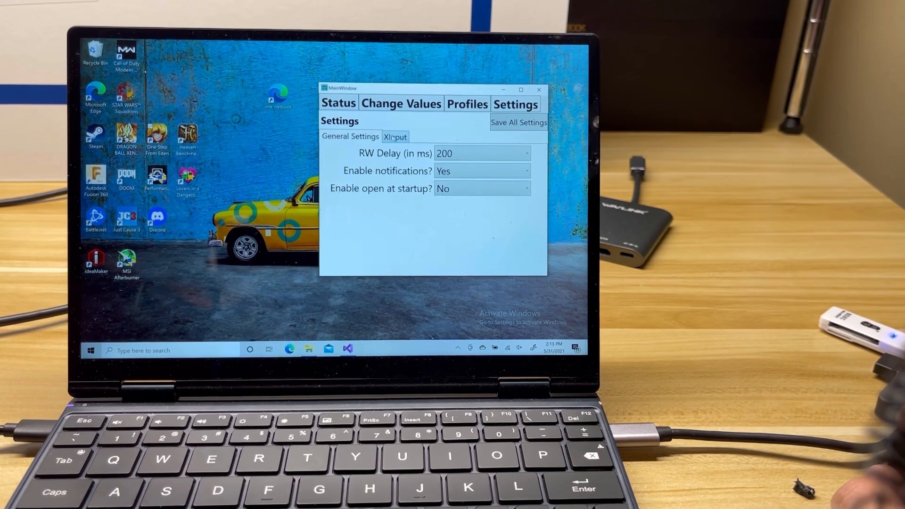
- Enable xinput change and pick a TDP value for a D-pad direction
click(393, 137)
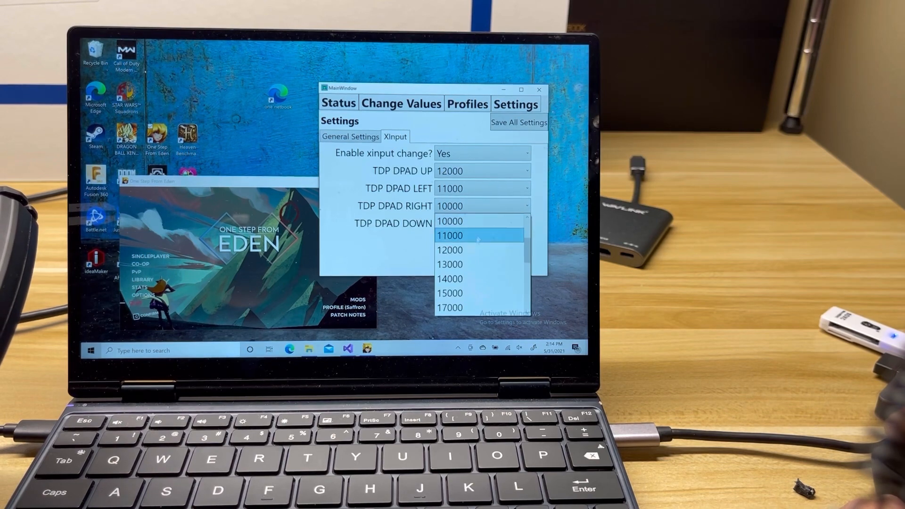
click(448, 278)
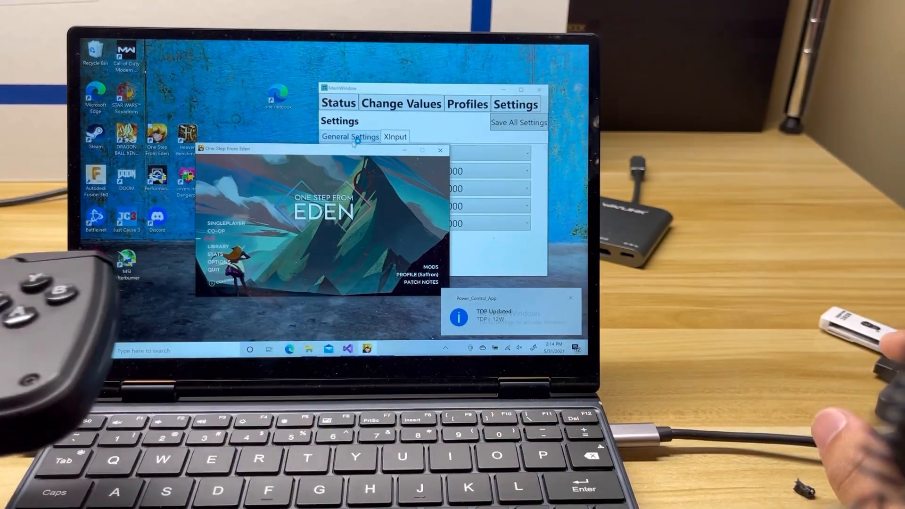
- Return to the settings window showing D-pad presets 12000 up, 11000 left, 14000 right, 10000 down, then general settings
click(395, 137)
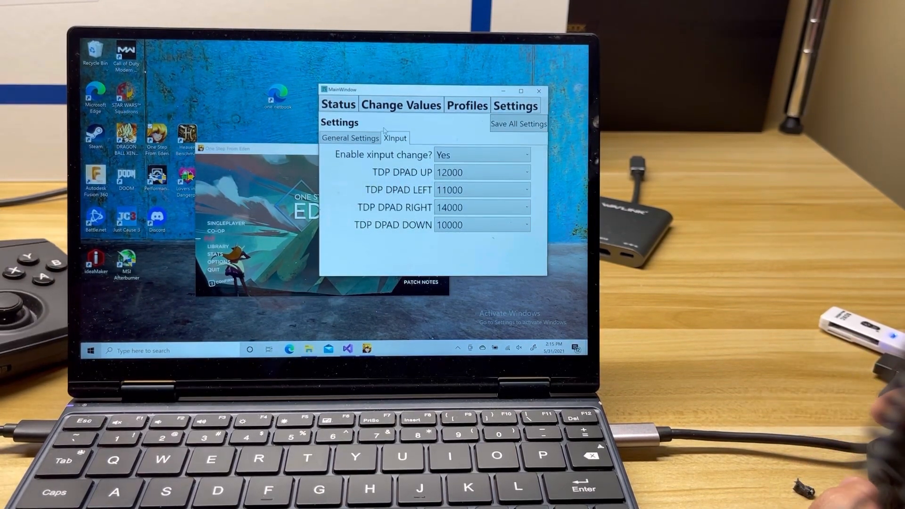
click(351, 137)
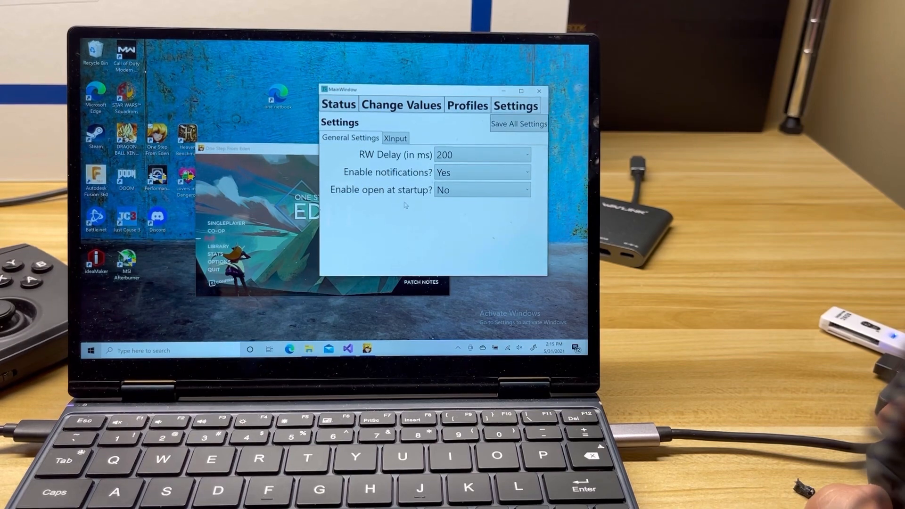